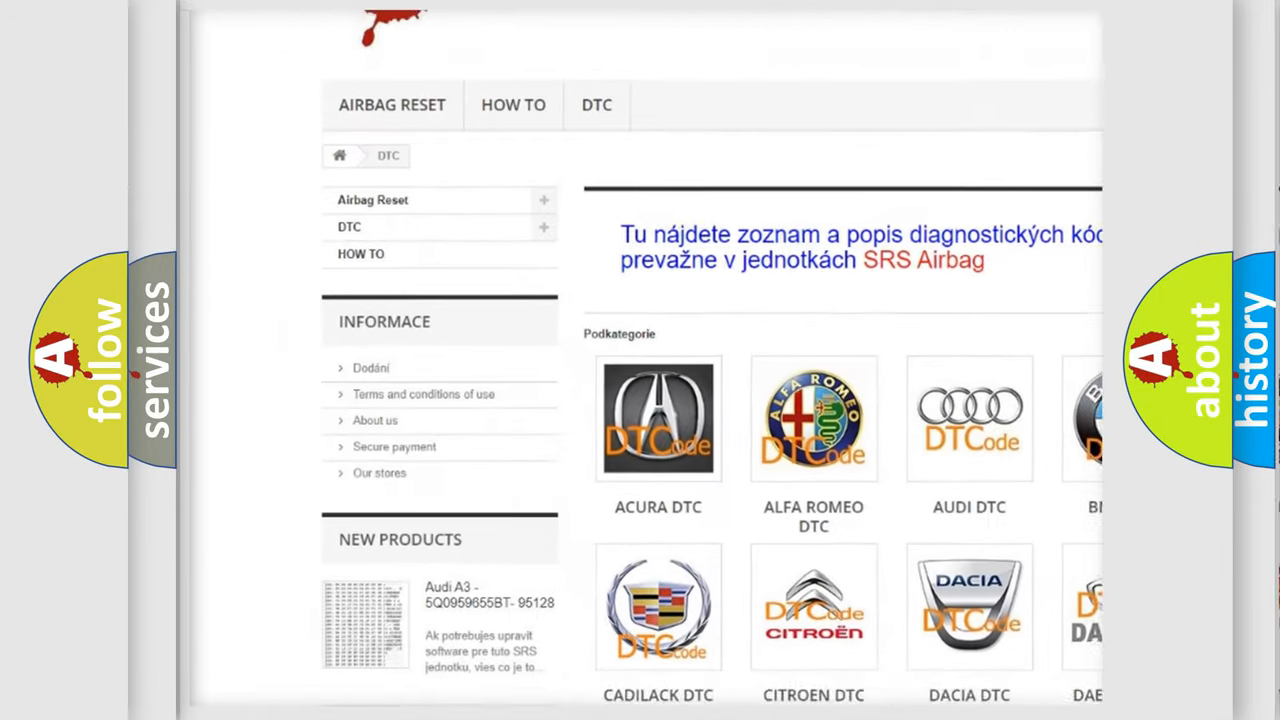
{"action": "scroll", "scroll_direction": "down", "scroll_amount": 3}
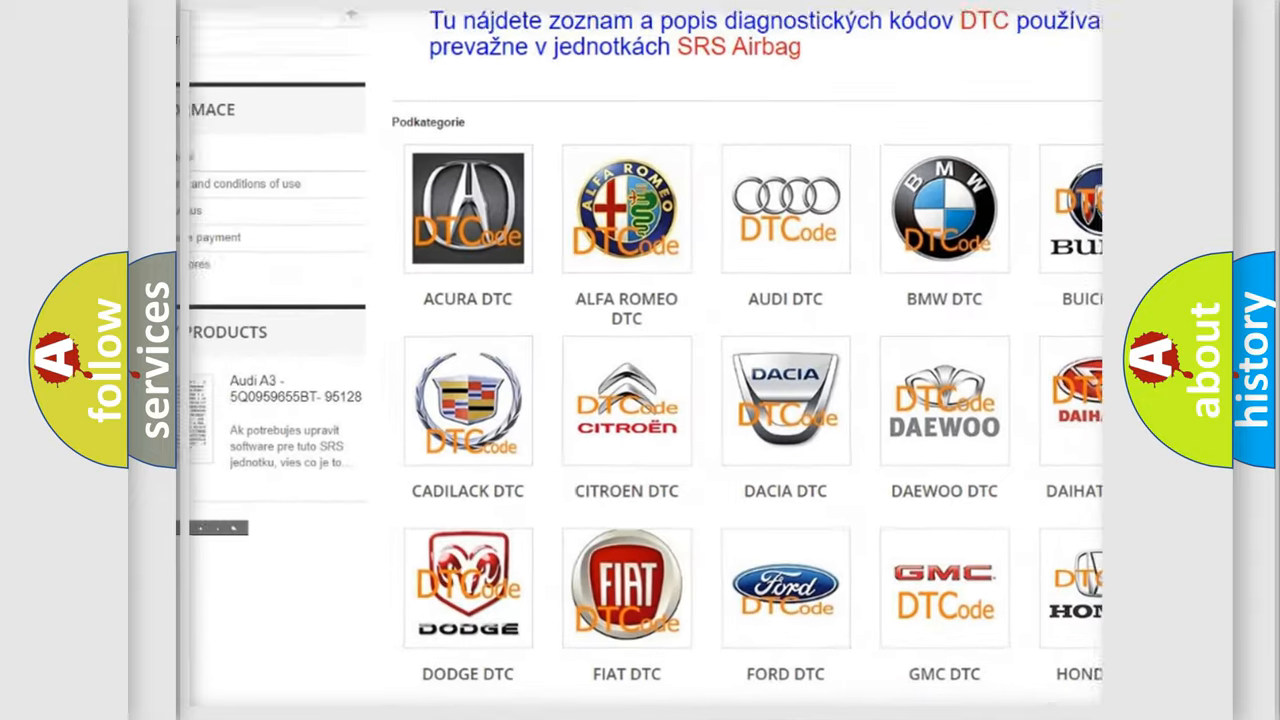
{"action": "scroll", "scroll_direction": "down", "scroll_amount": 3}
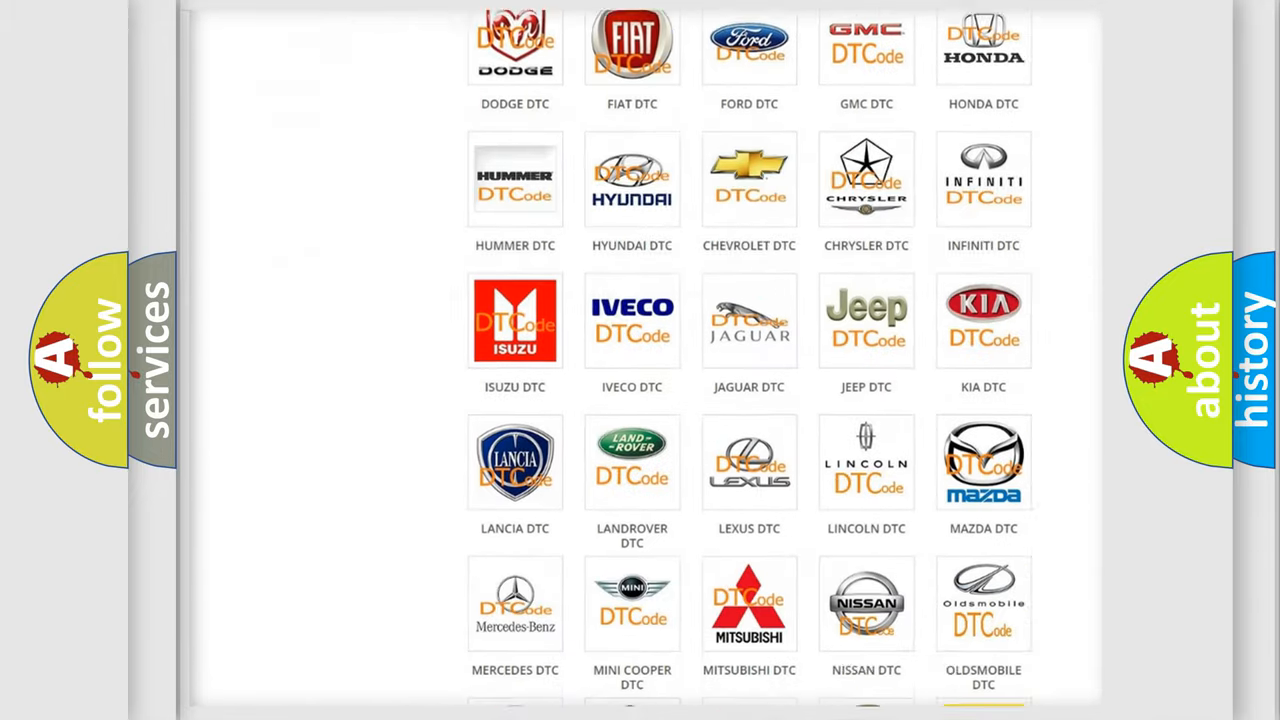
{"action": "scroll", "scroll_direction": "down", "scroll_amount": 3}
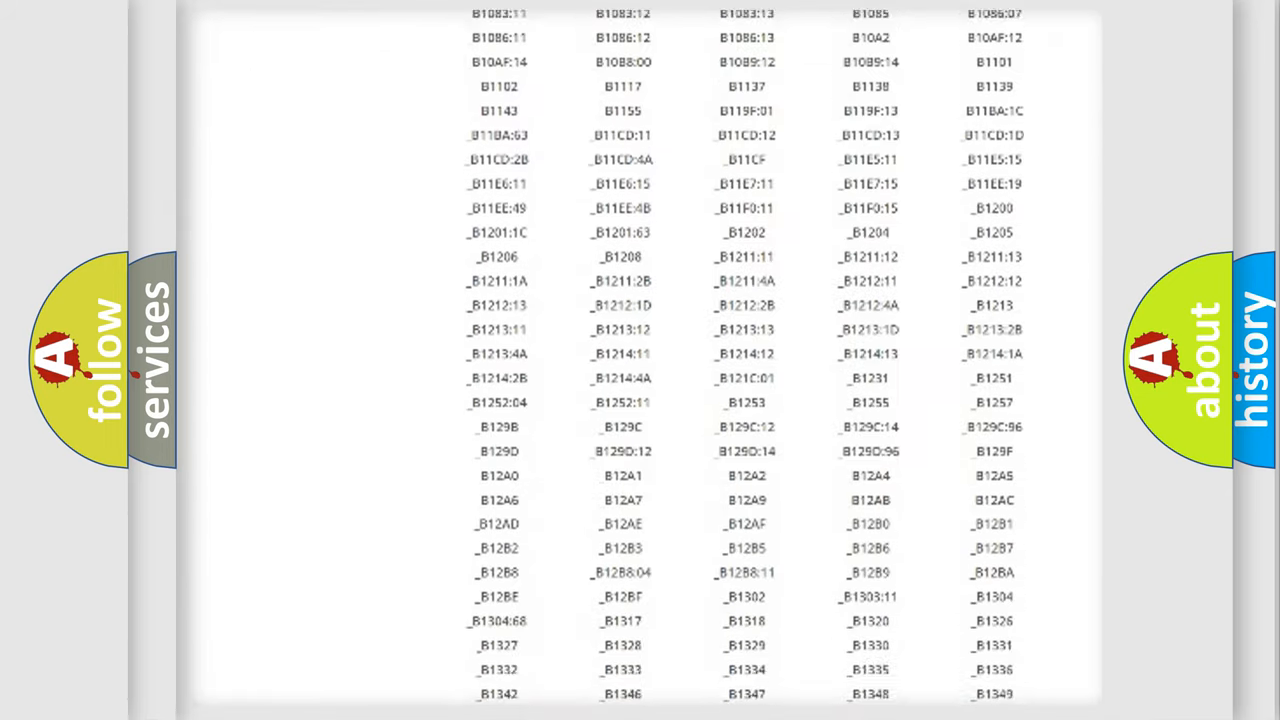
{"action": "scroll", "scroll_direction": "down", "scroll_amount": 3}
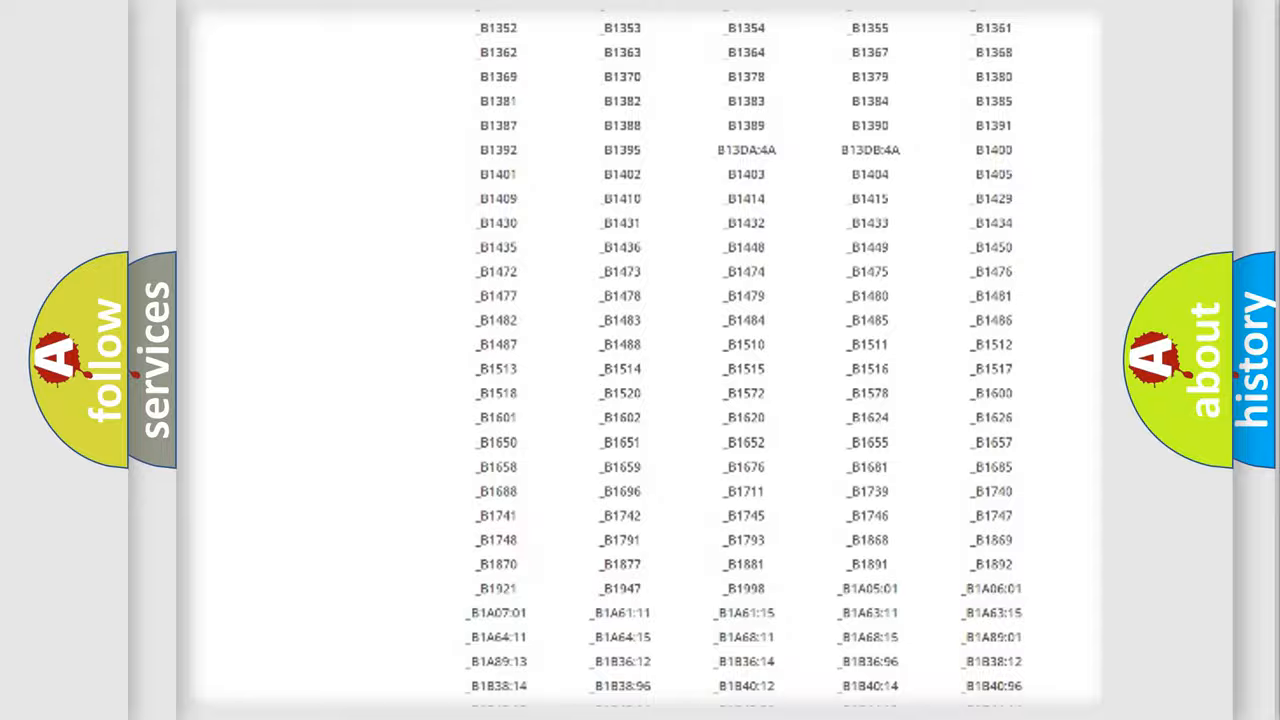